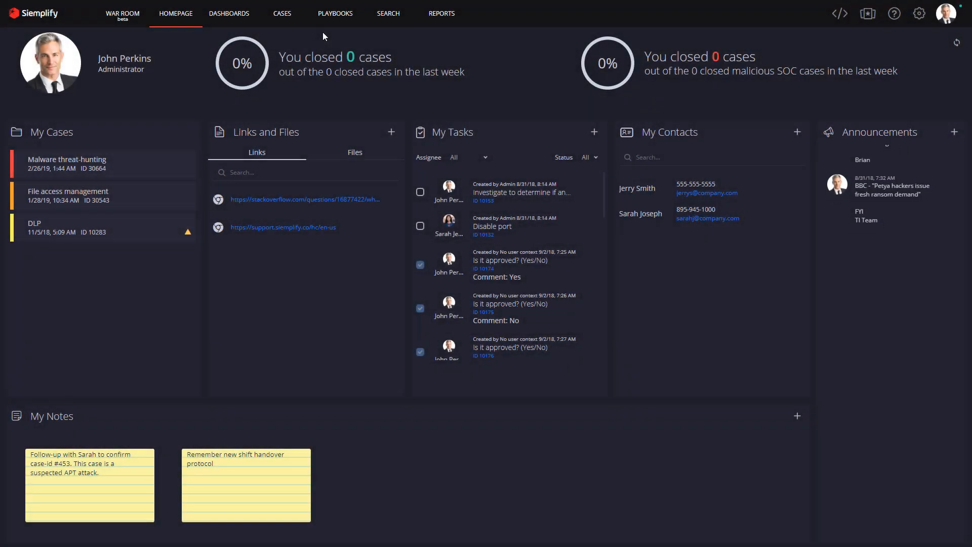
Step: Open the Marketplace and search 'Carbon' to show the three Carbon Black integrations
{"action": "scroll", "scroll_direction": "down", "scroll_amount": 3}
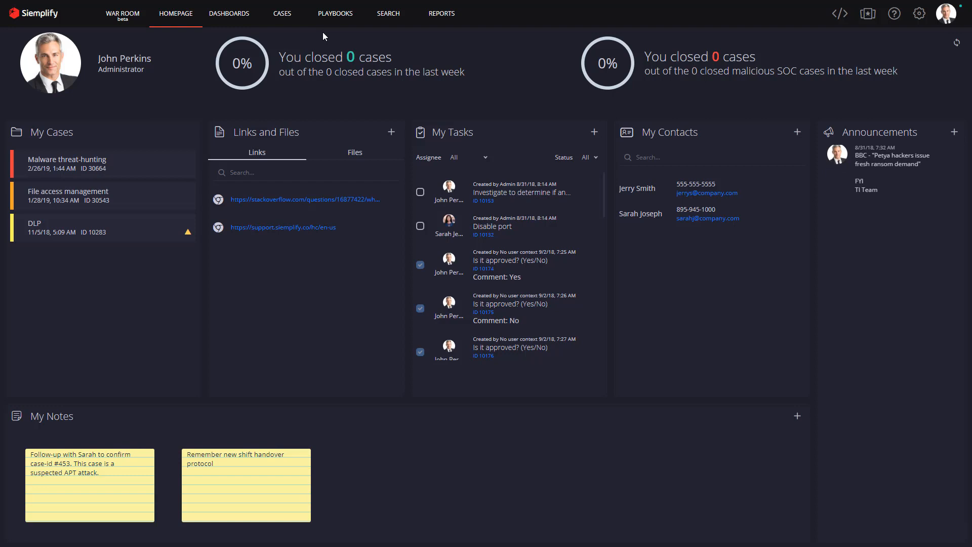
{"action": "scroll", "scroll_direction": "down", "scroll_amount": 3}
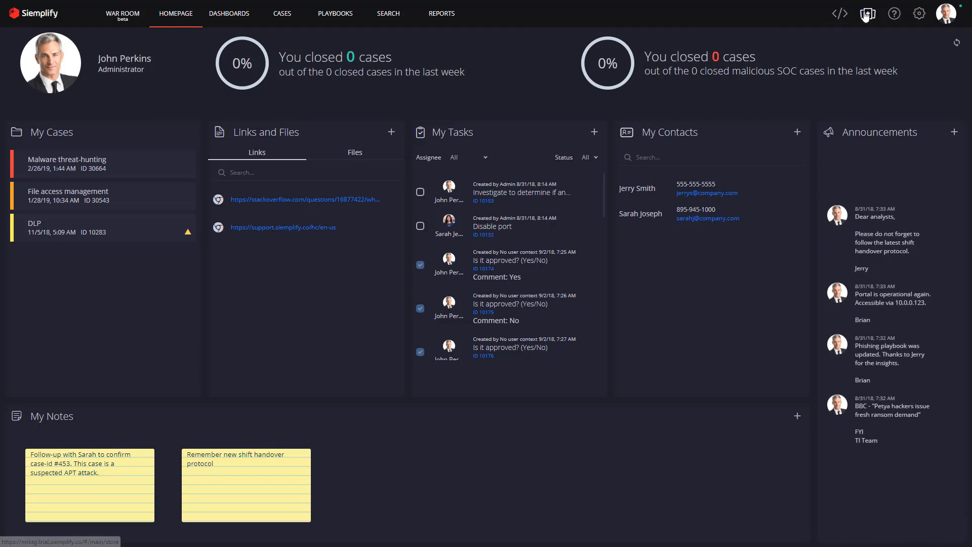
{"action": "left_click", "coordinate": [867, 14]}
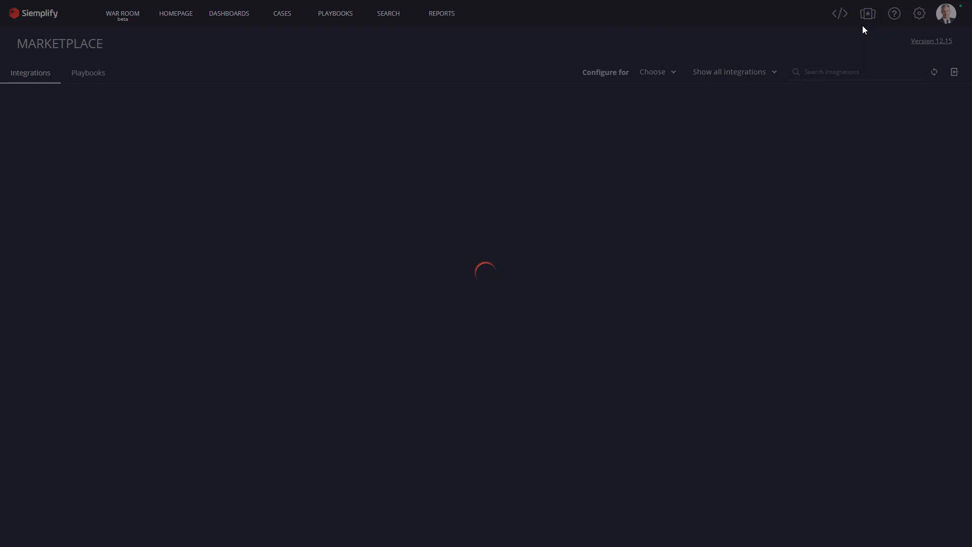
{"action": "mouse_move", "coordinate": [843, 139]}
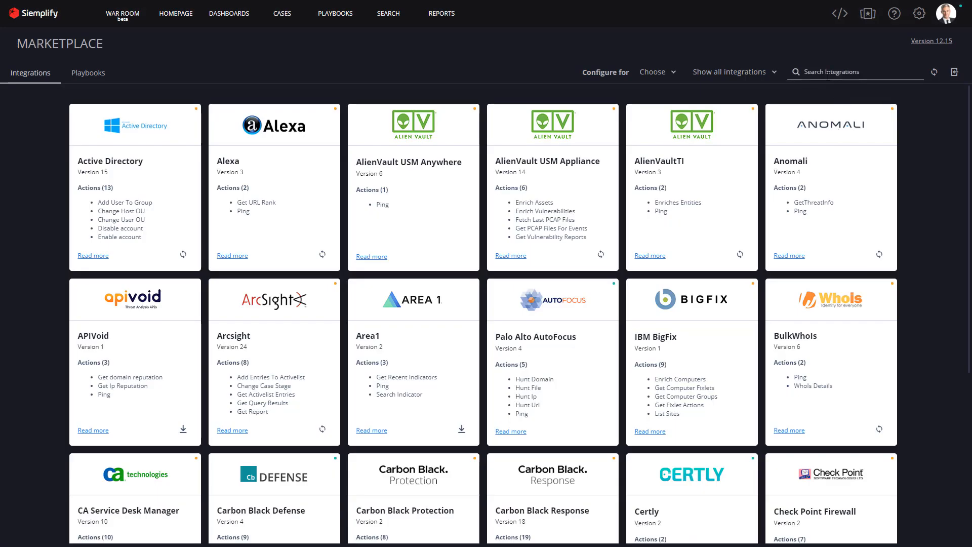
{"action": "type", "text": "Carb"}
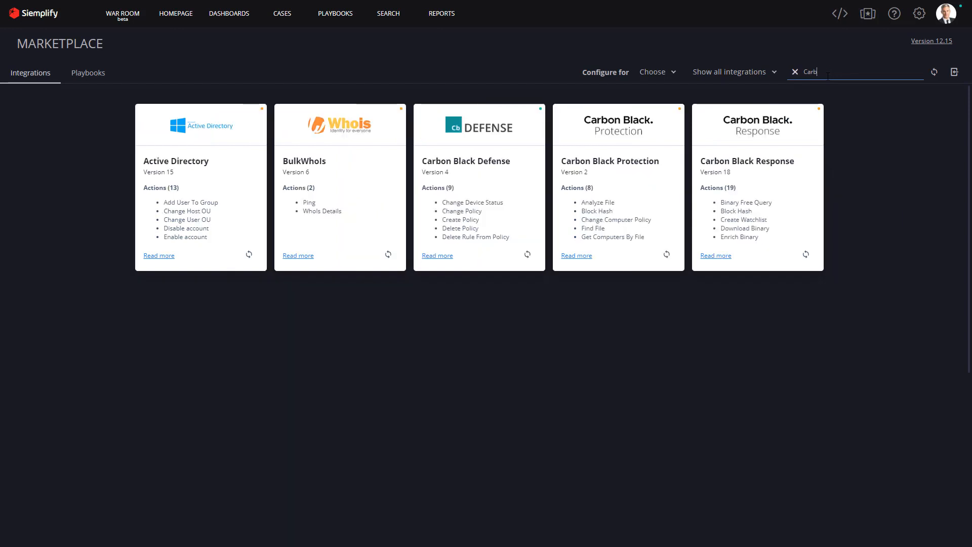
{"action": "type", "text": "on"}
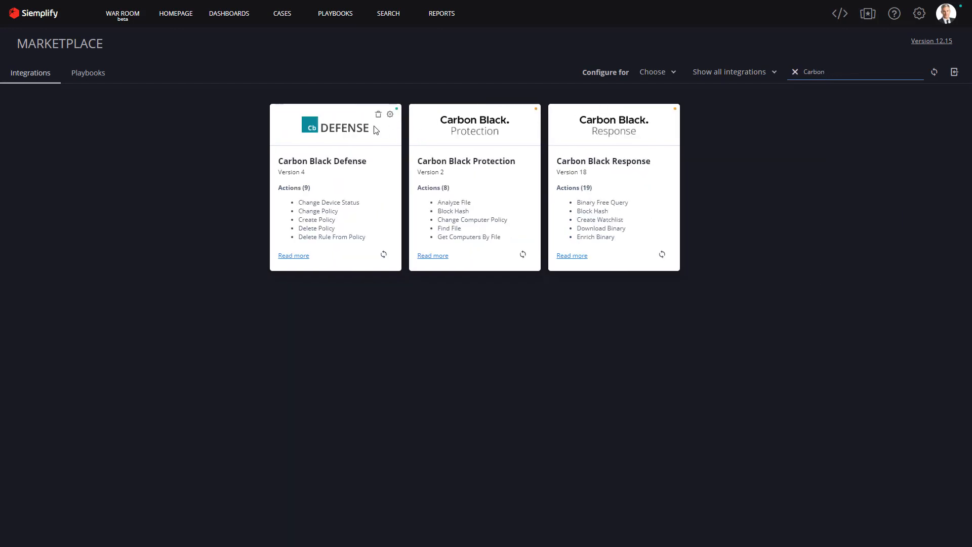
{"action": "mouse_move", "coordinate": [612, 149]}
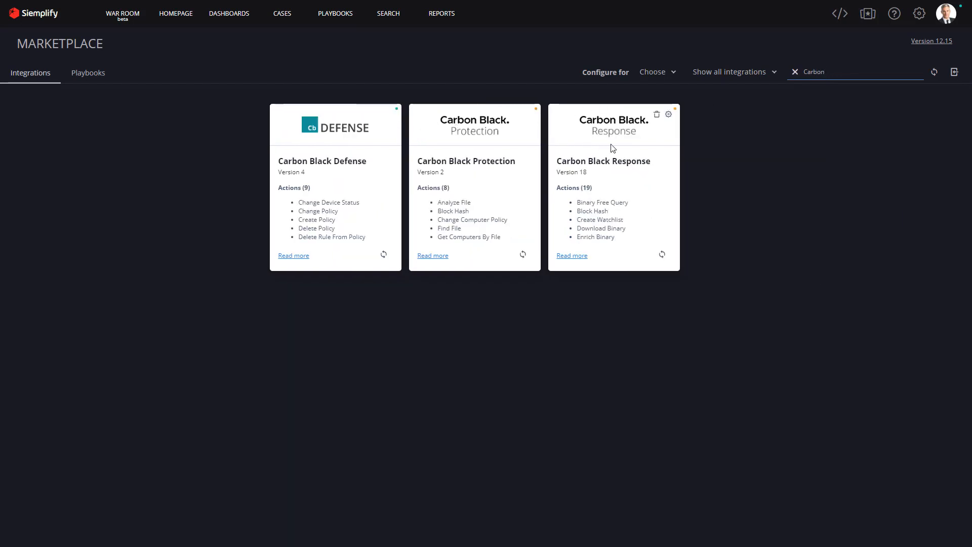
{"action": "mouse_move", "coordinate": [552, 214]}
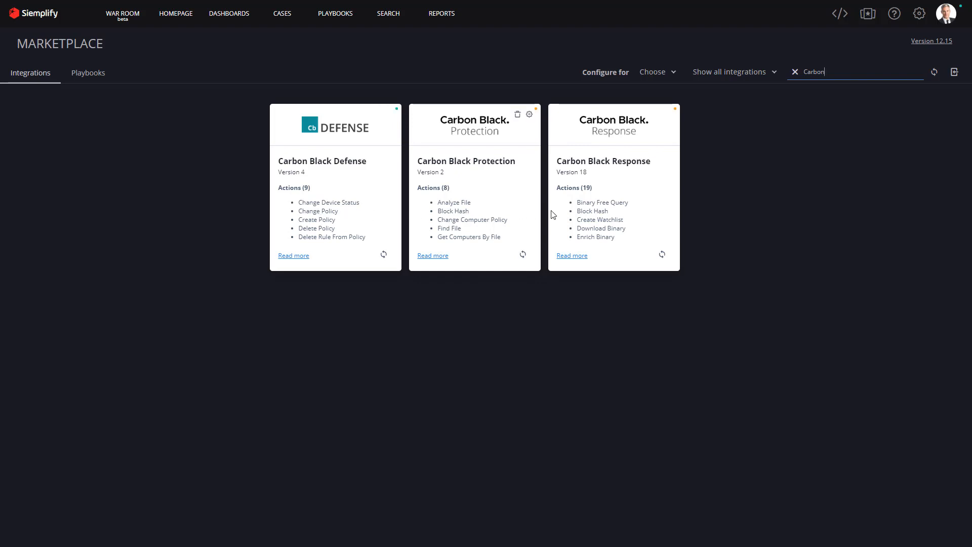
{"action": "mouse_move", "coordinate": [583, 203]}
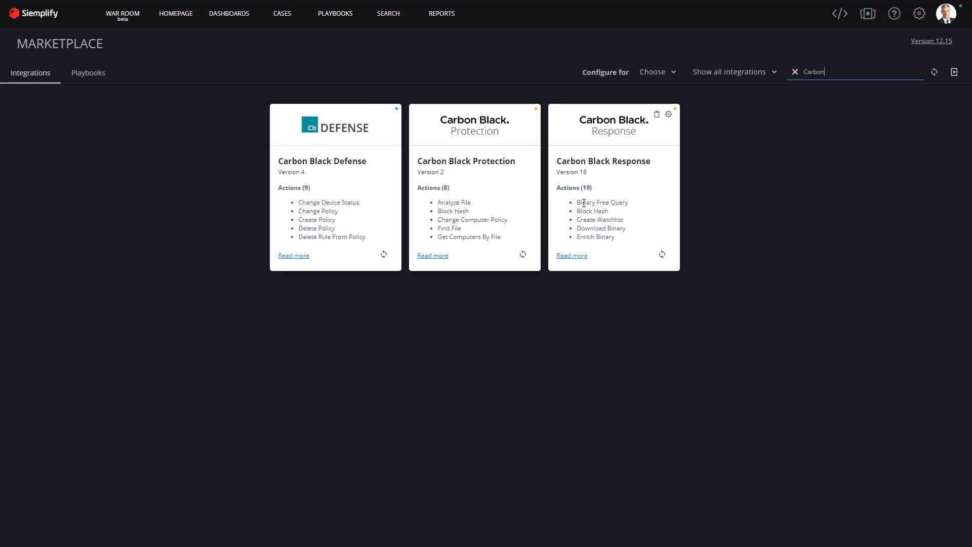
{"action": "mouse_move", "coordinate": [335, 14]}
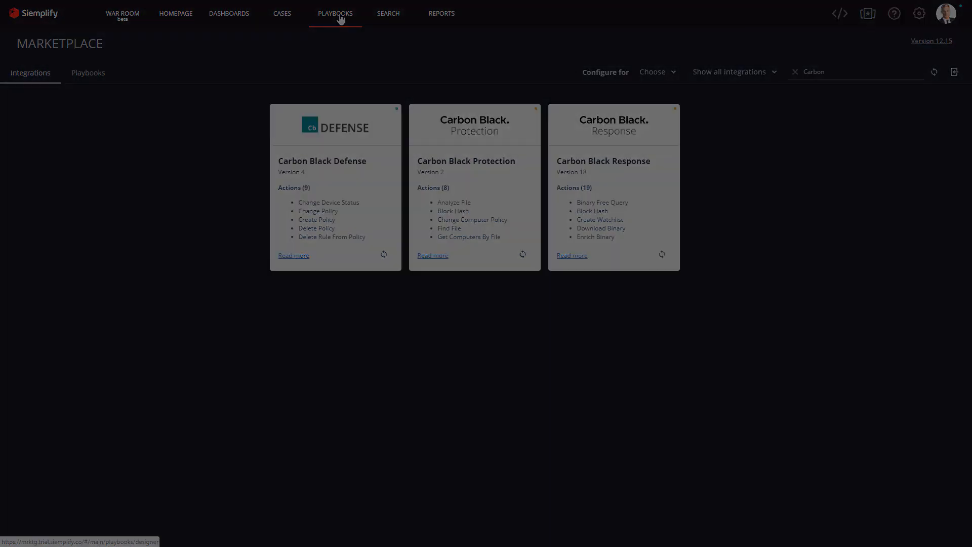
Step: Open the Malware threathunt CB playbook and scroll across its Carbon Black Response steps
{"action": "left_click", "coordinate": [334, 14]}
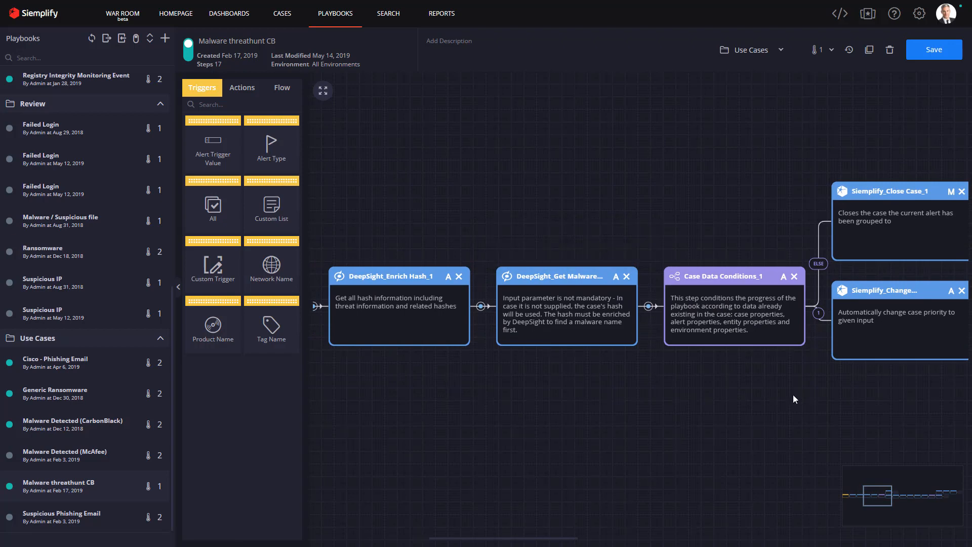
{"action": "scroll", "scroll_direction": "right", "scroll_amount": 3}
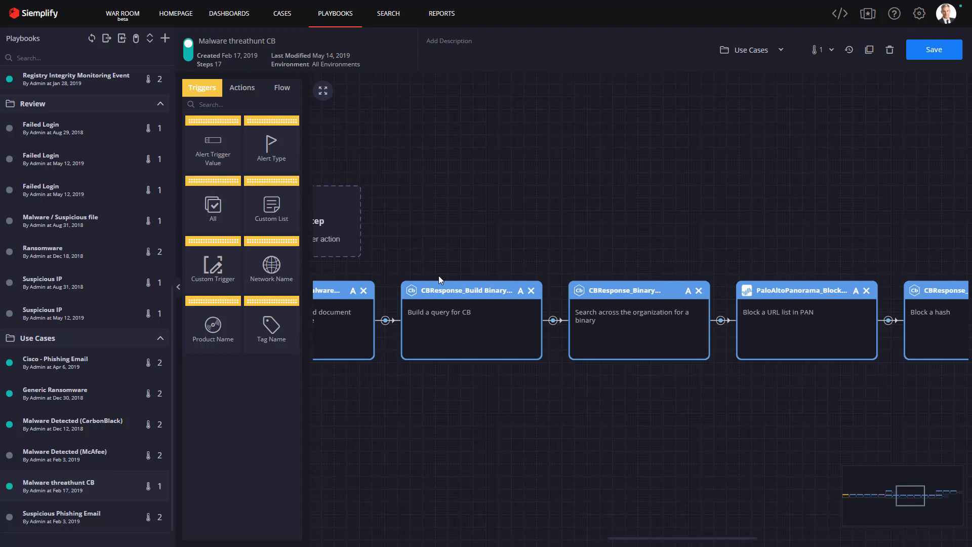
{"action": "mouse_move", "coordinate": [471, 302]}
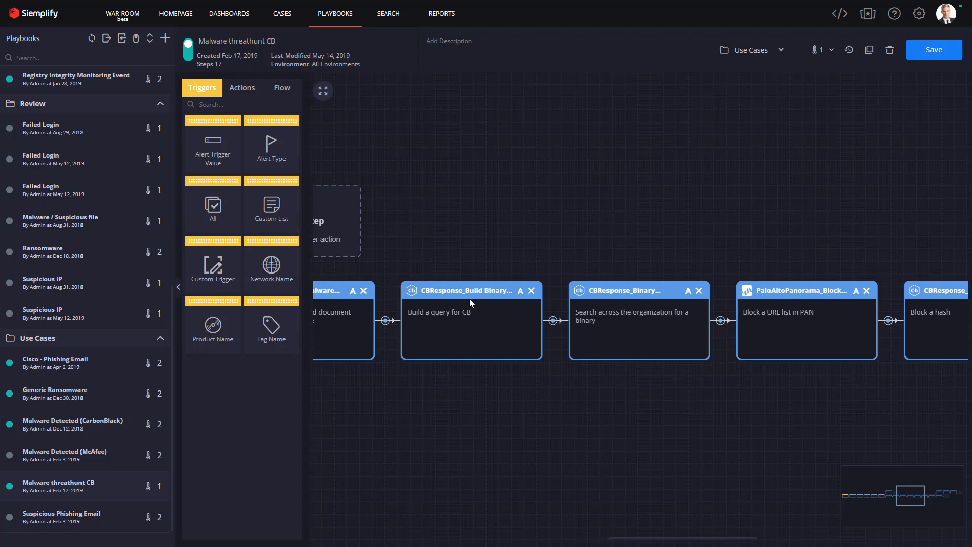
{"action": "mouse_move", "coordinate": [691, 303]}
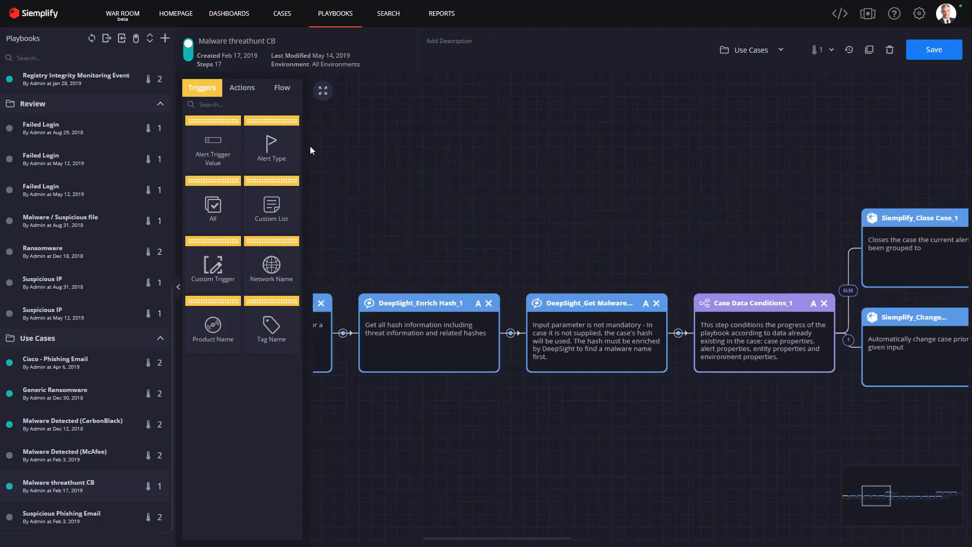
Step: Add a CBProtection Find File action via a 'CB' search, then go to Cases
{"action": "left_click", "coordinate": [242, 87]}
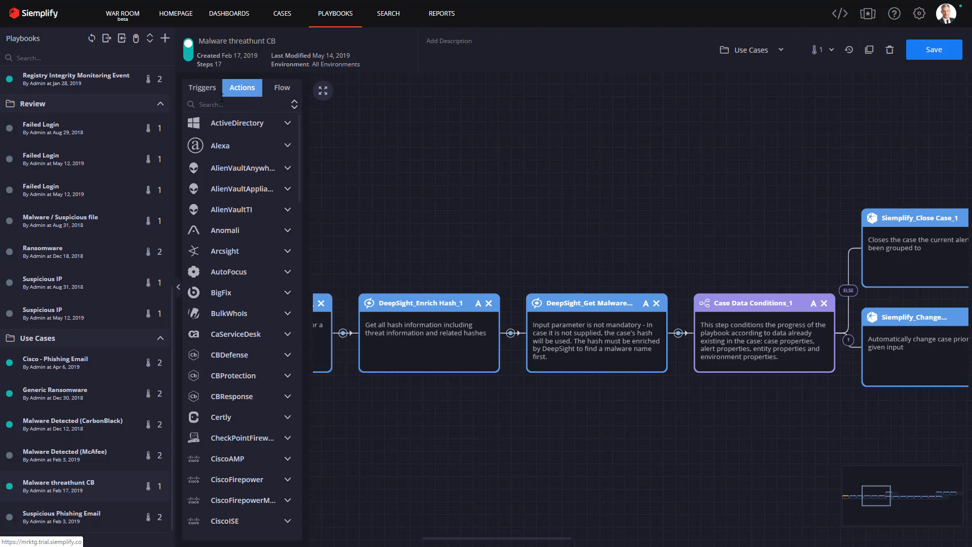
{"action": "type", "text": "CB"}
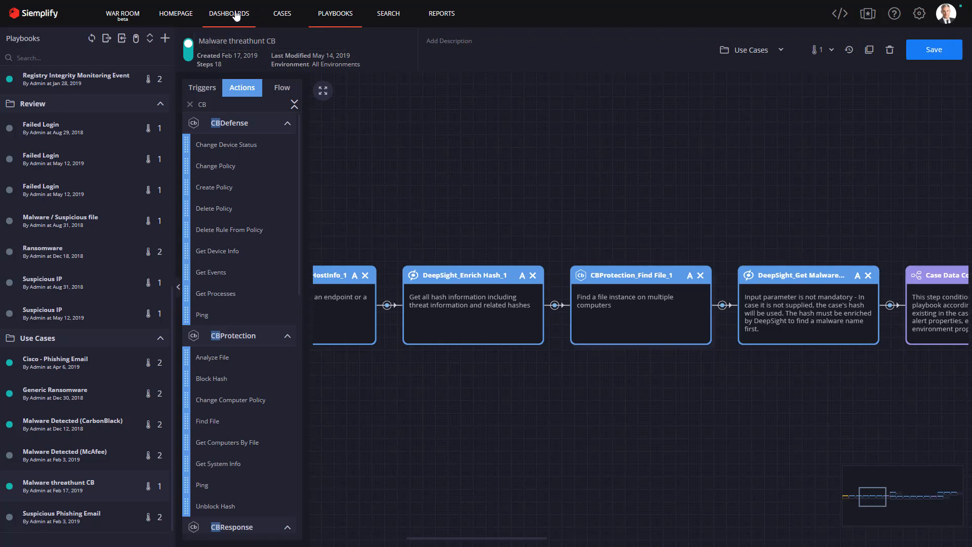
{"action": "left_click", "coordinate": [282, 13]}
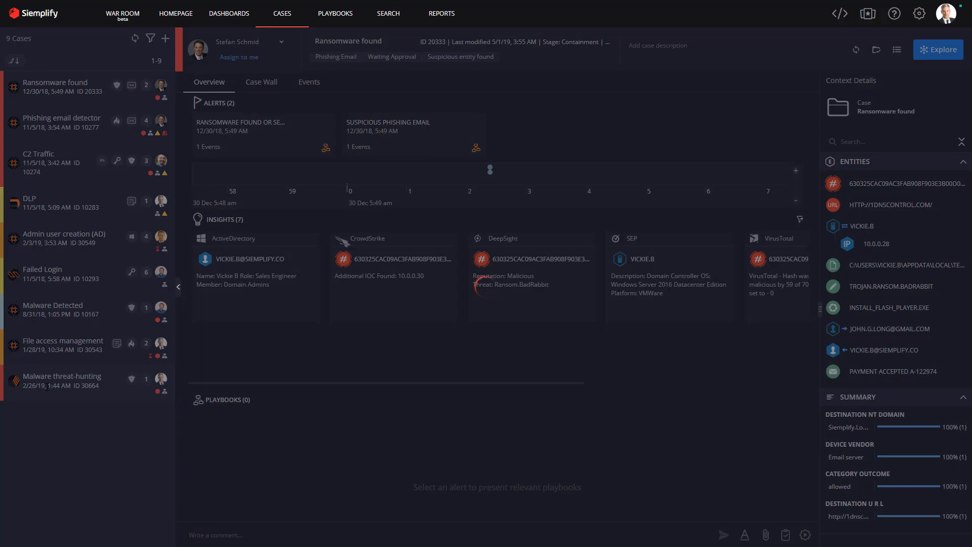
Step: Open the virus alert's Malware Threat-Hunt (CB) run and show CBResponse_EnrichBinary results
{"action": "left_click", "coordinate": [62, 380]}
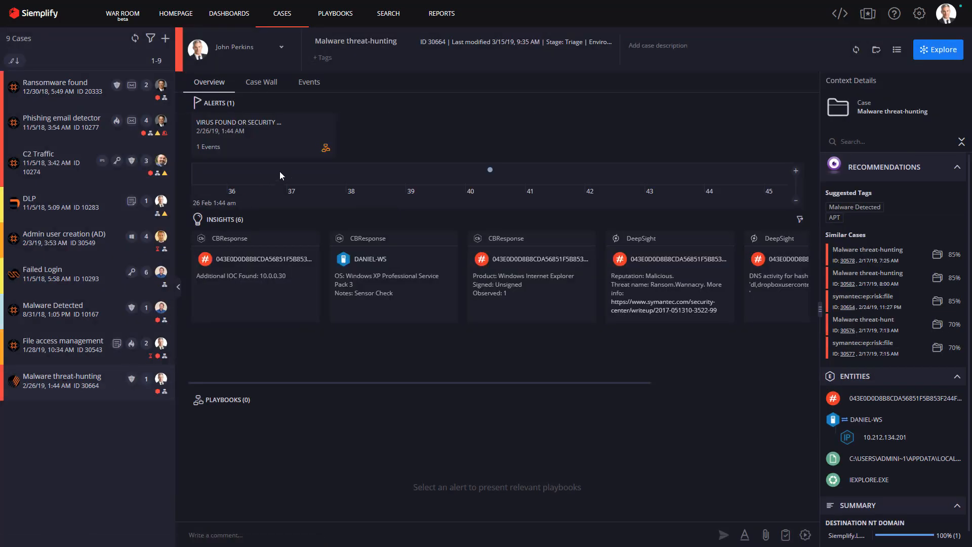
{"action": "left_click", "coordinate": [237, 126]}
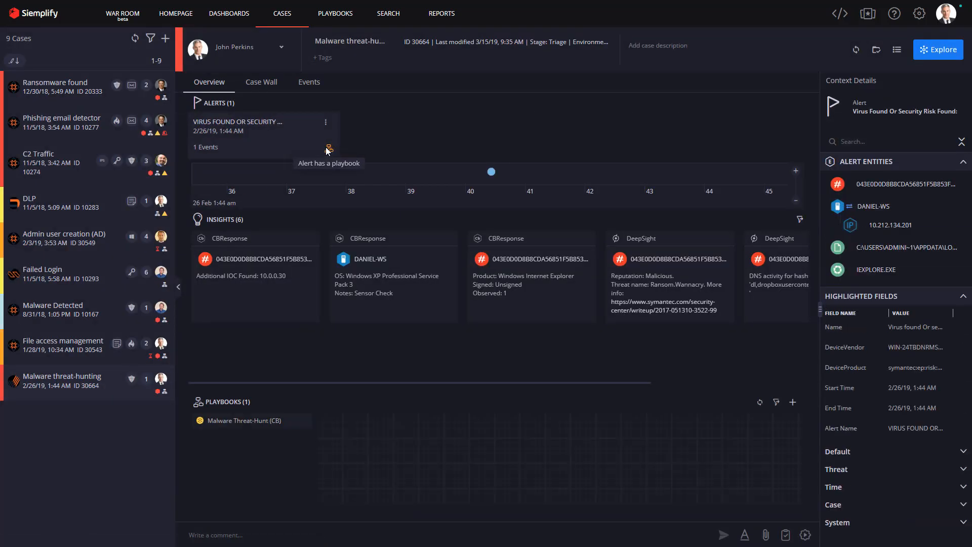
{"action": "left_click", "coordinate": [245, 420]}
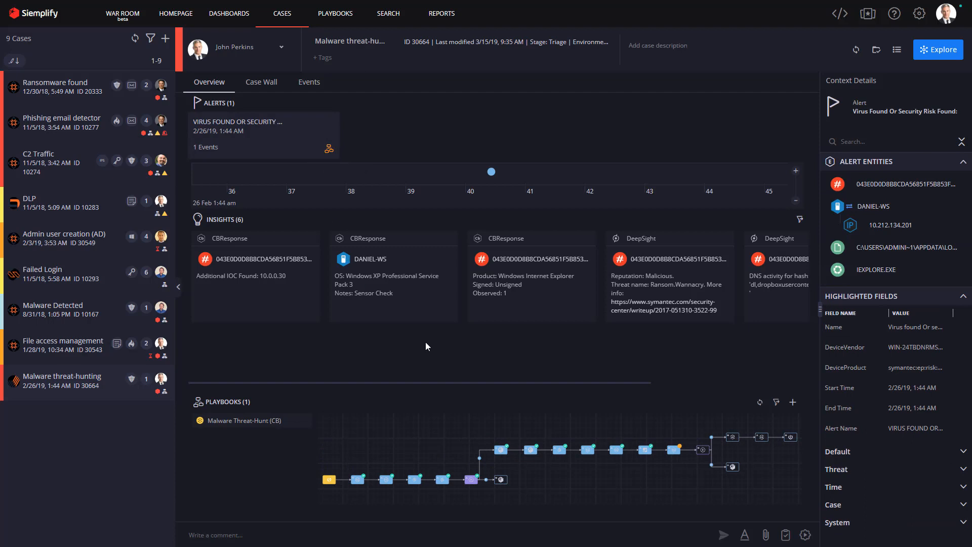
{"action": "mouse_move", "coordinate": [484, 389]}
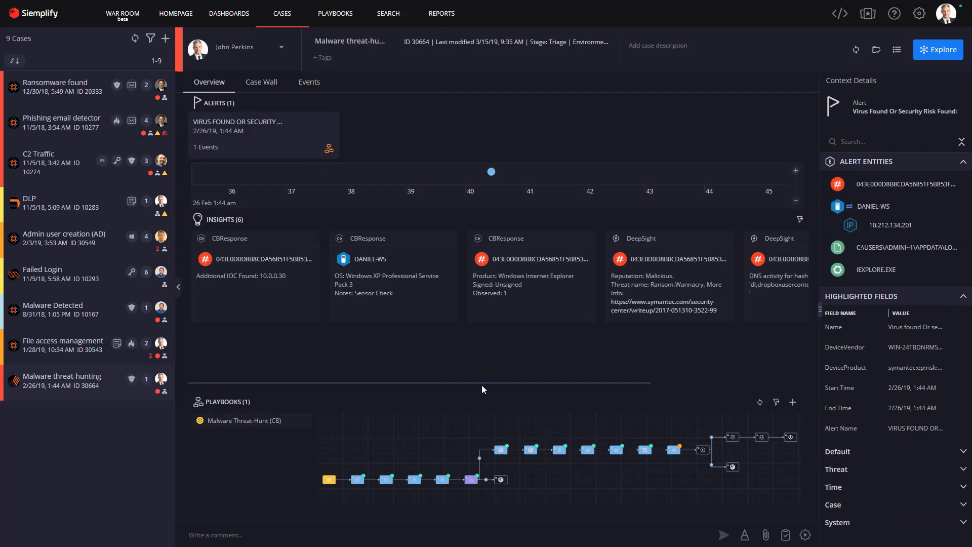
{"action": "mouse_move", "coordinate": [370, 259]}
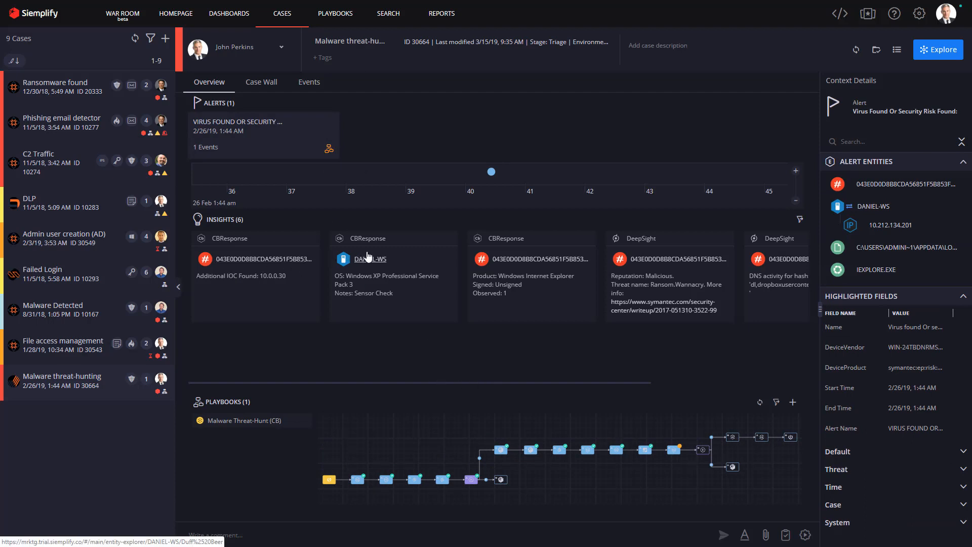
{"action": "mouse_move", "coordinate": [491, 372]}
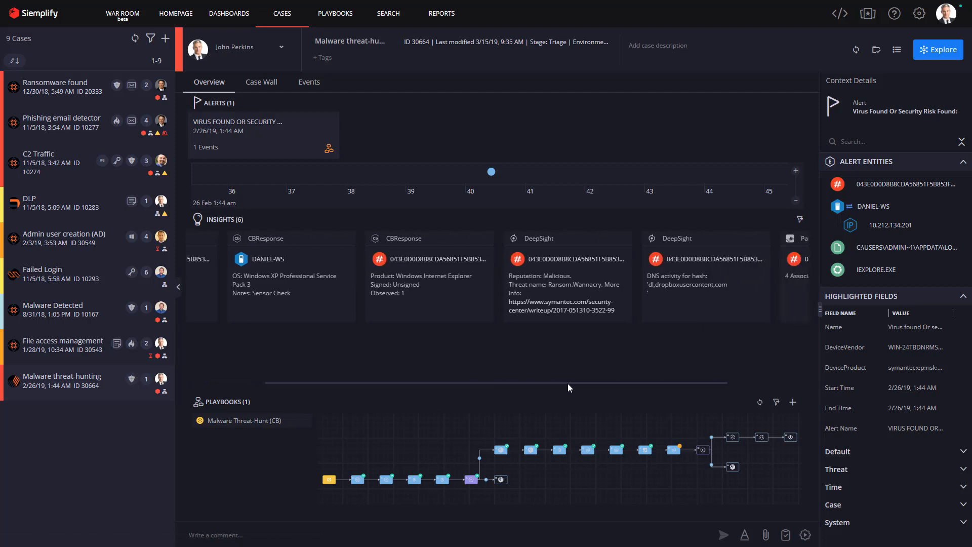
{"action": "scroll", "scroll_direction": "right", "scroll_amount": 3}
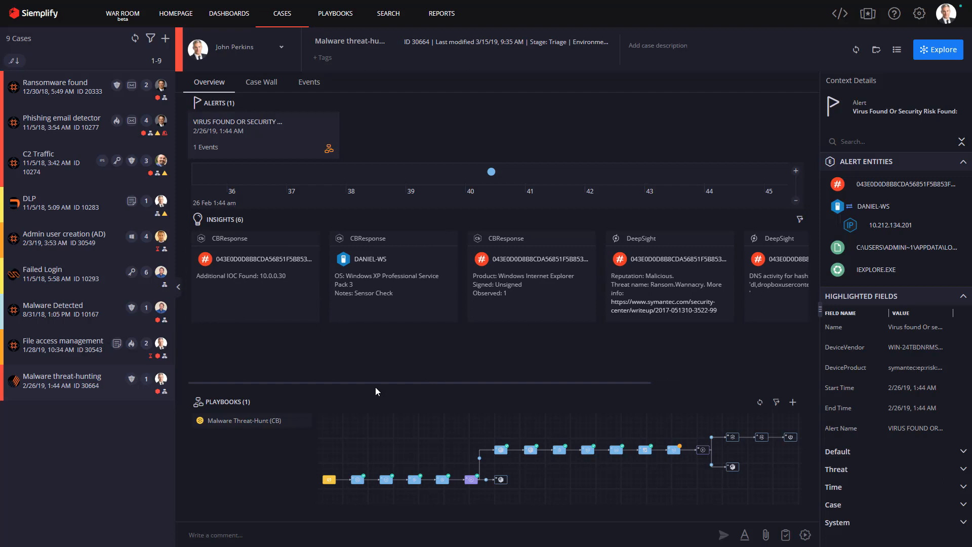
{"action": "left_click", "coordinate": [357, 479]}
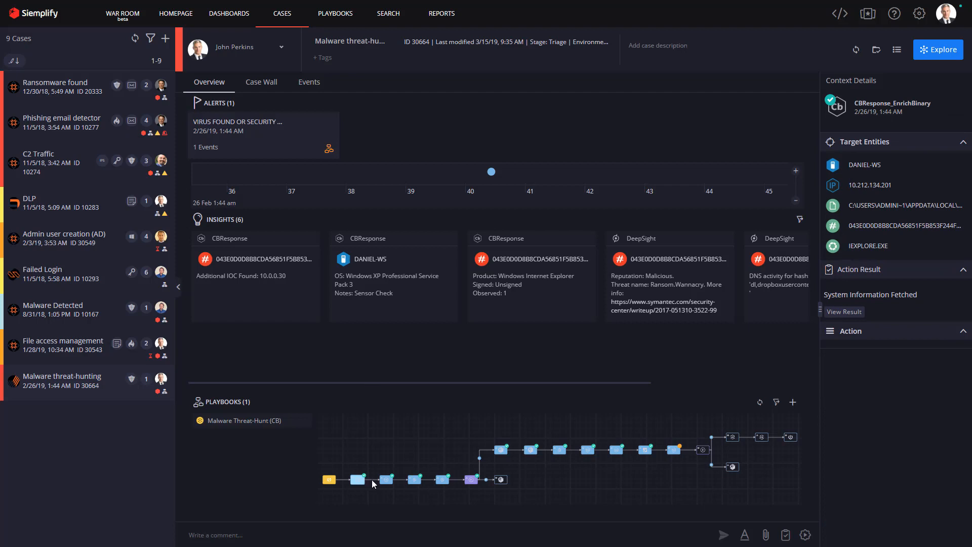
{"action": "mouse_move", "coordinate": [391, 484]}
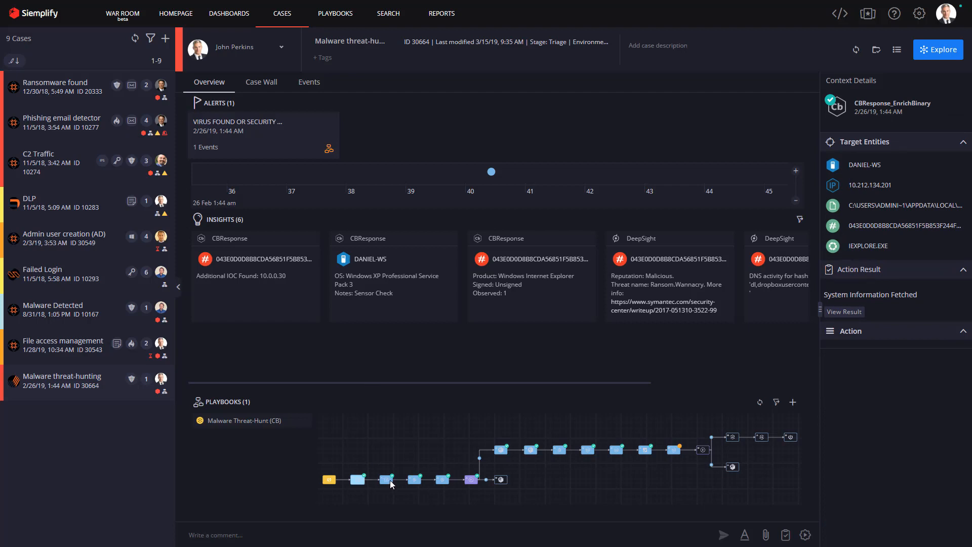
{"action": "mouse_move", "coordinate": [864, 165]}
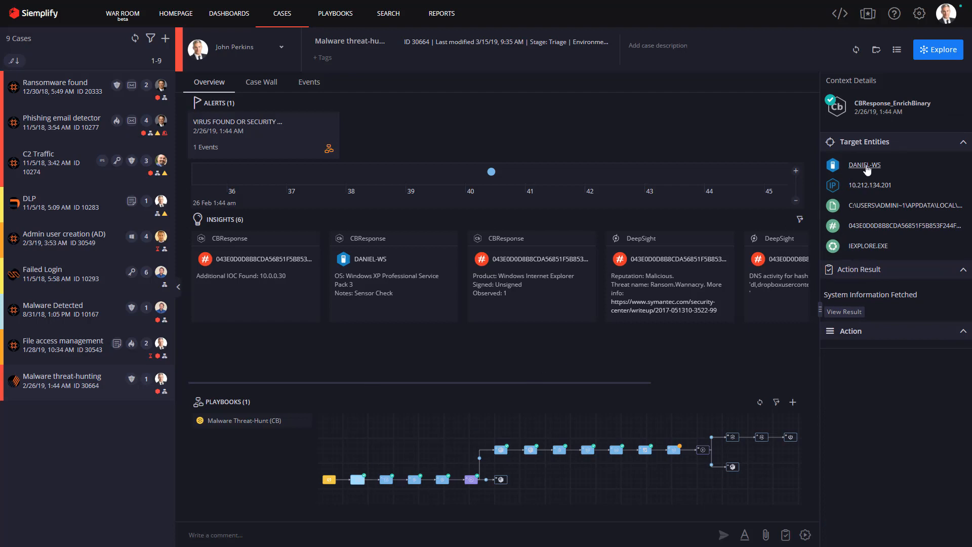
Step: Browse the DANIEL-WS entity's CBResponse host details, then return to the cases queue
{"action": "left_click", "coordinate": [862, 165]}
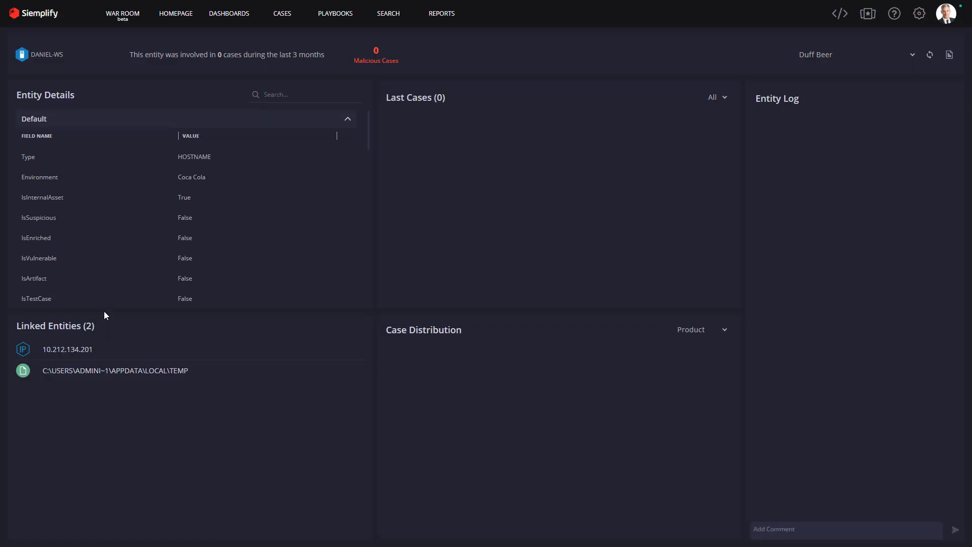
{"action": "scroll", "scroll_direction": "down", "scroll_amount": 3}
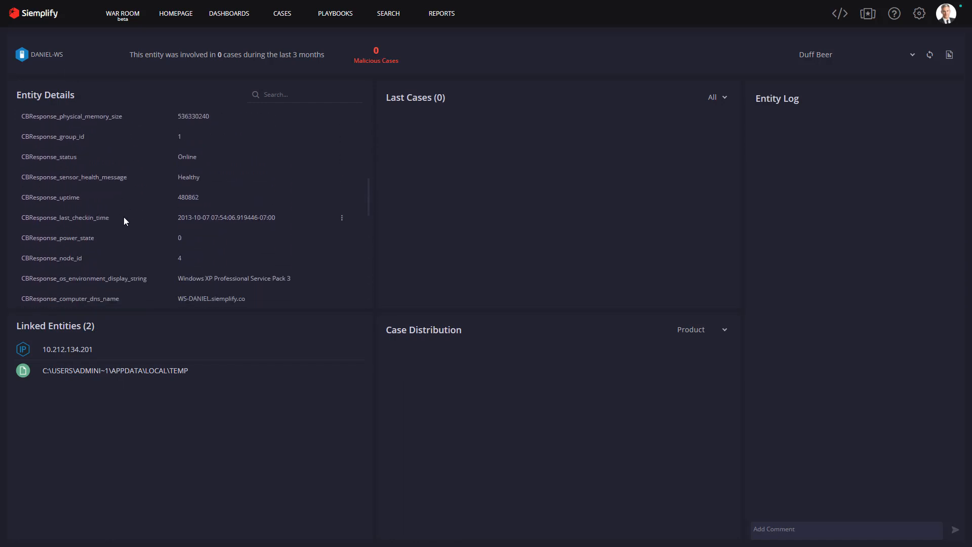
{"action": "left_click", "coordinate": [282, 13]}
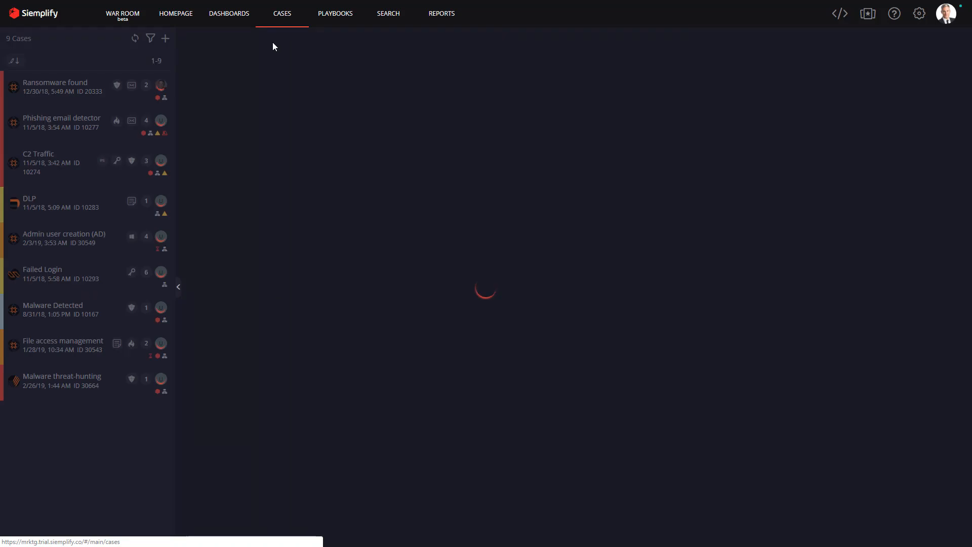
Step: Reopen the Malware threat-hunting case and show the VIRUS FOUND alert's playbook run
{"action": "left_click", "coordinate": [55, 87]}
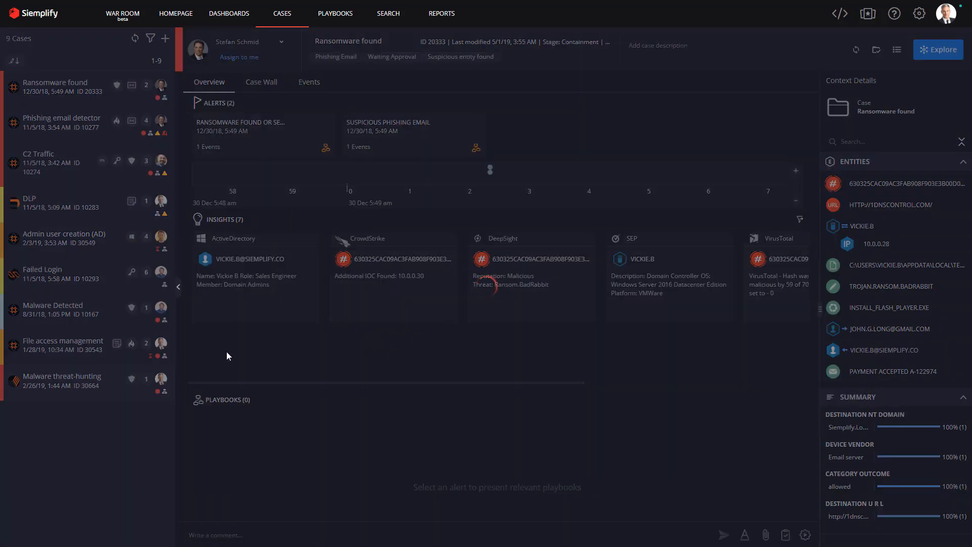
{"action": "left_click", "coordinate": [62, 376]}
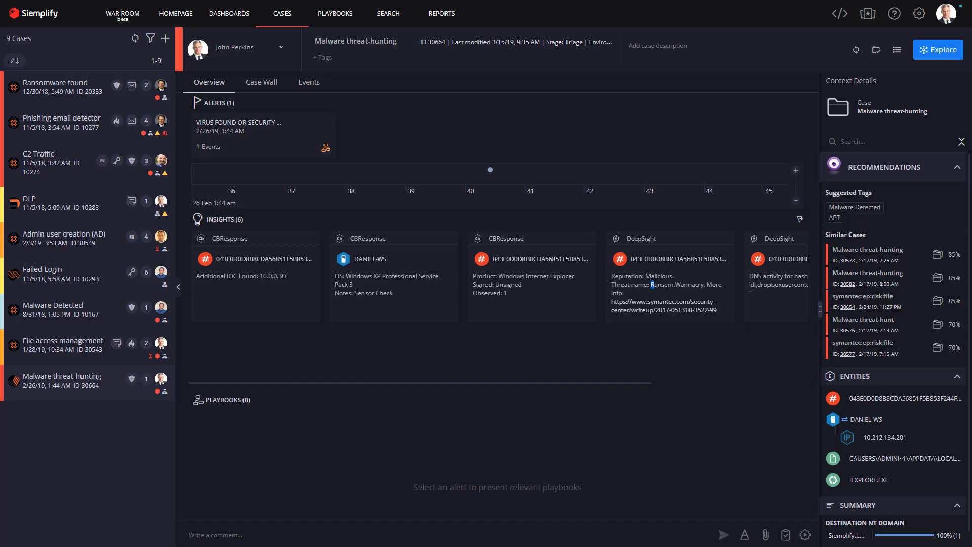
{"action": "double_click", "coordinate": [675, 284]}
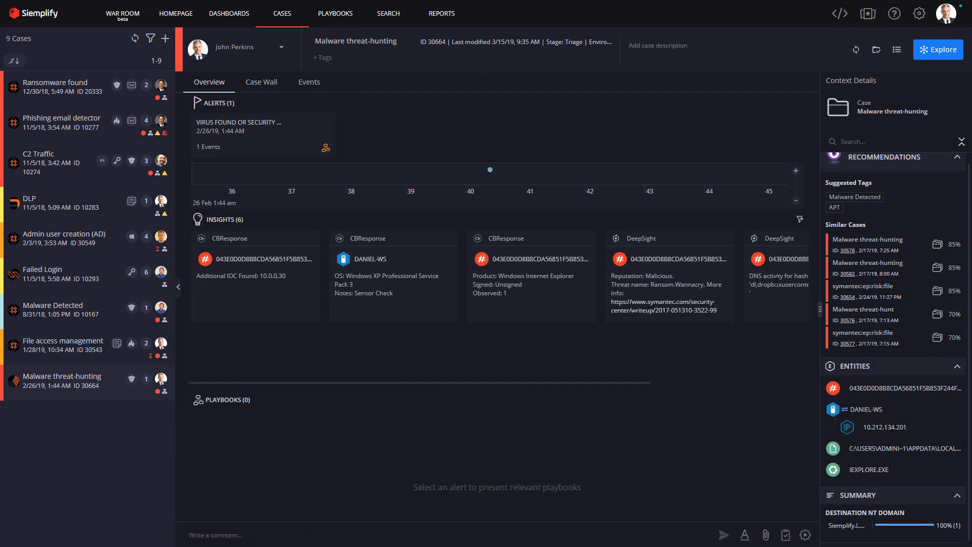
{"action": "mouse_move", "coordinate": [677, 310]}
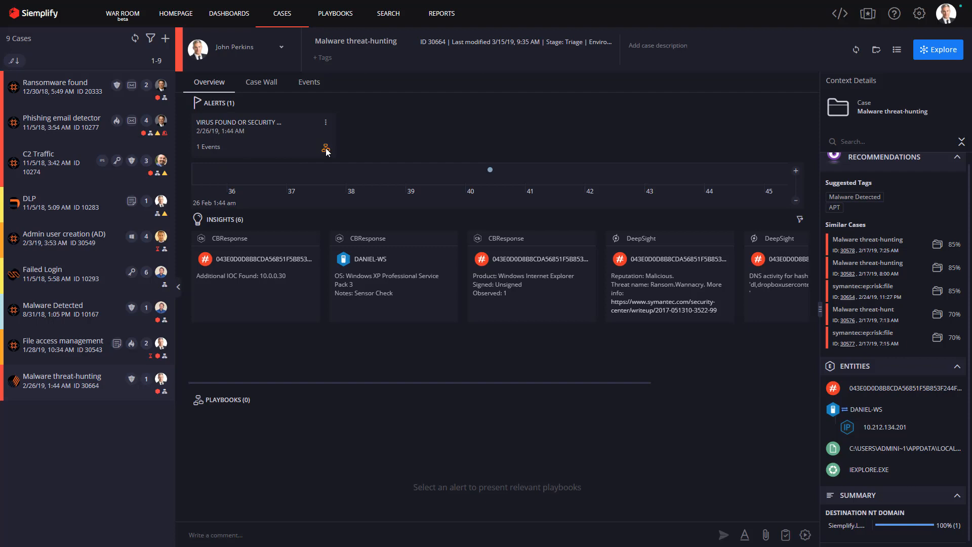
{"action": "left_click", "coordinate": [257, 130]}
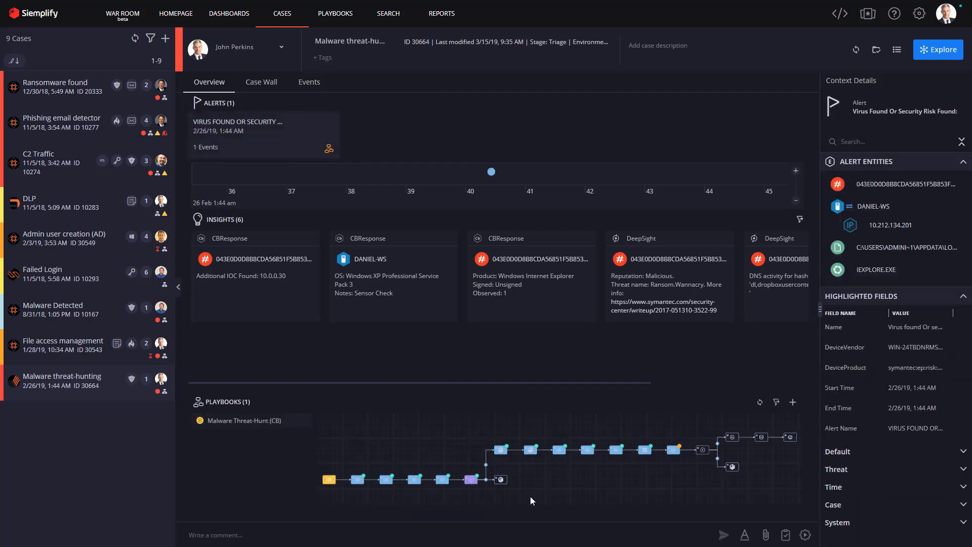
Step: Inspect DeepSight, Binary Search, Block URL, Kill Process, Isolate Host and ServiceNow incident steps
{"action": "left_click", "coordinate": [561, 450]}
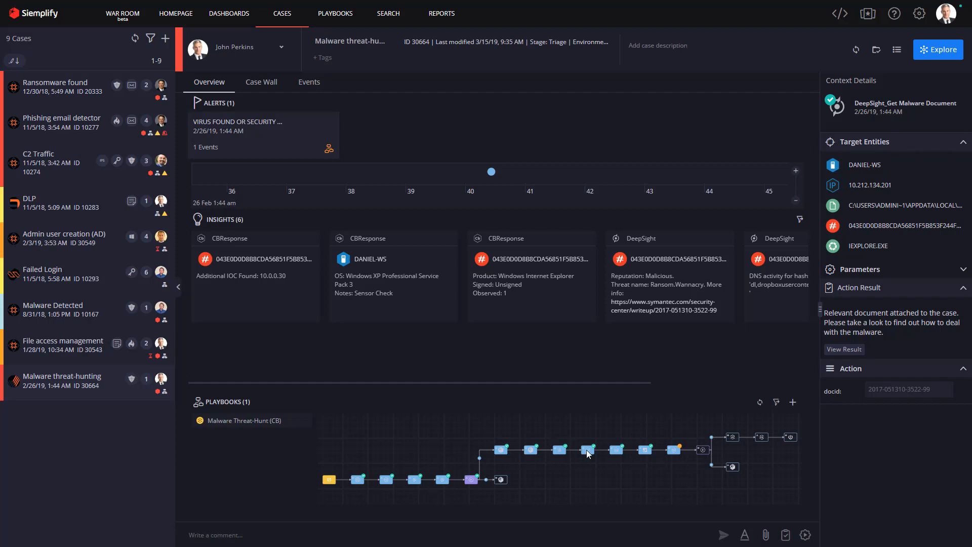
{"action": "left_click", "coordinate": [617, 449]}
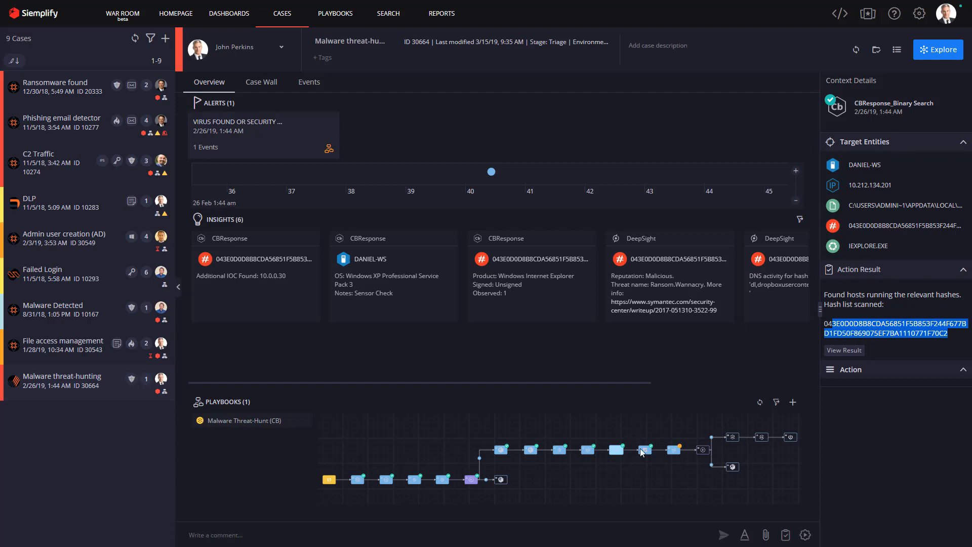
{"action": "left_click", "coordinate": [645, 450]}
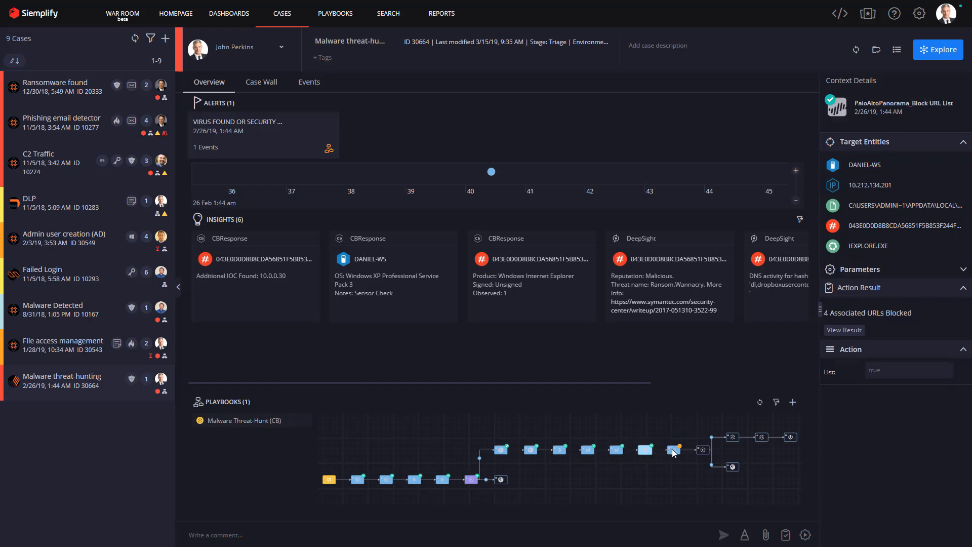
{"action": "left_click", "coordinate": [673, 450]}
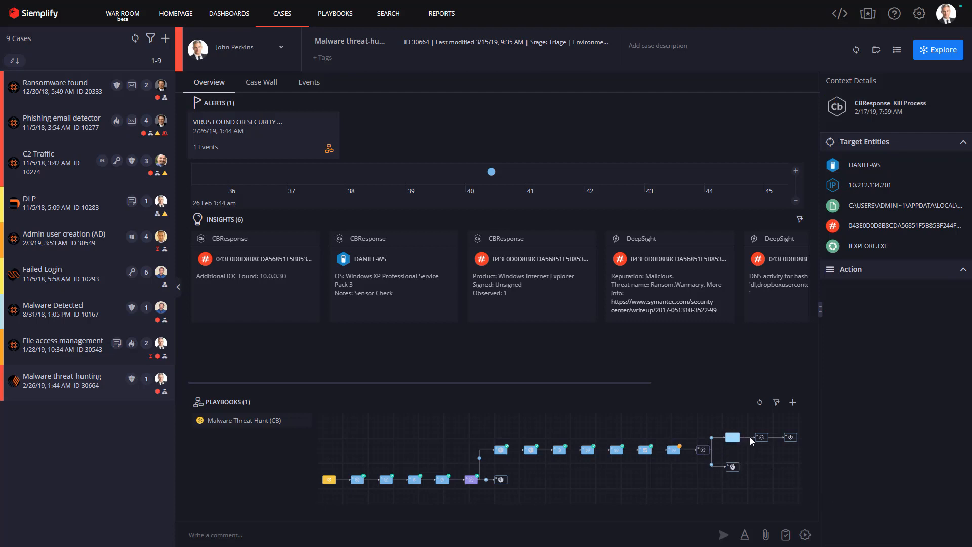
{"action": "left_click", "coordinate": [759, 437]}
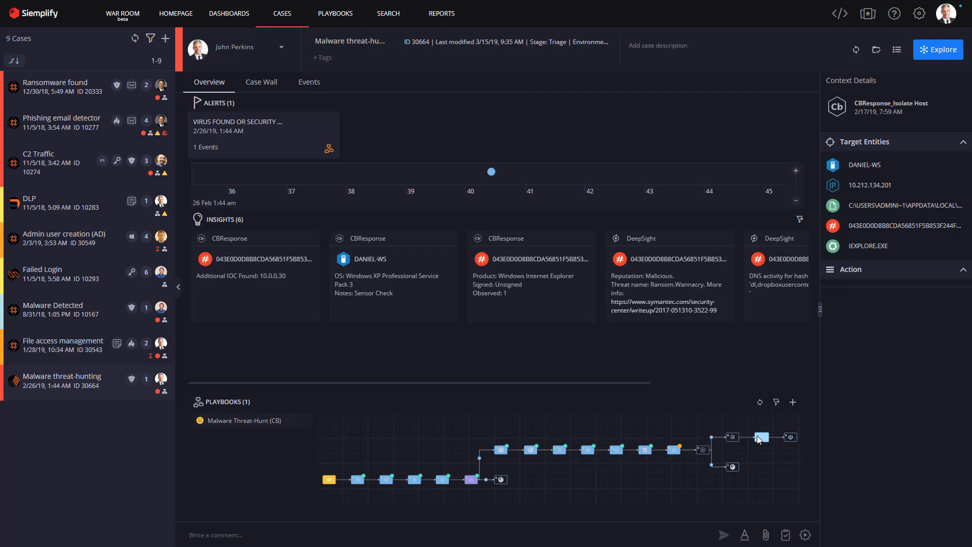
{"action": "left_click", "coordinate": [790, 436]}
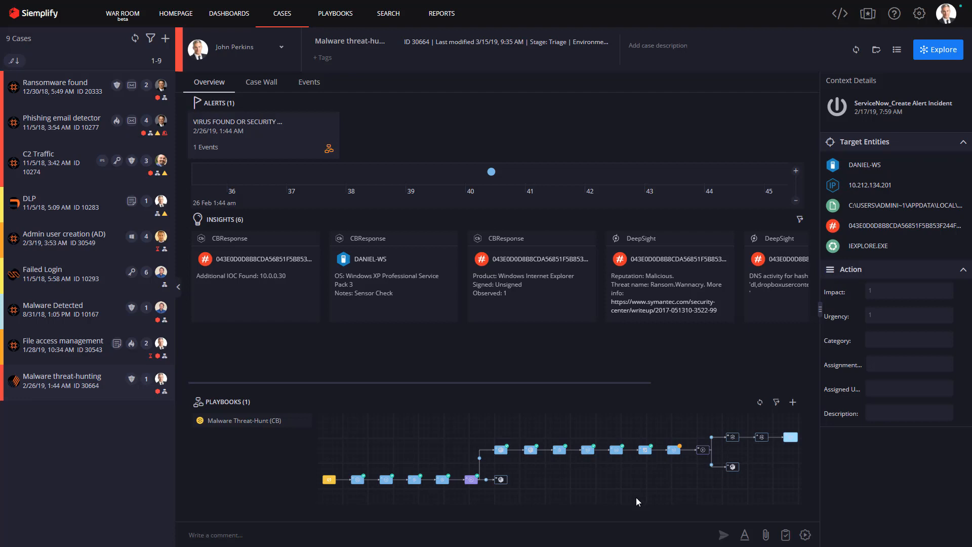
{"action": "mouse_move", "coordinate": [627, 503]}
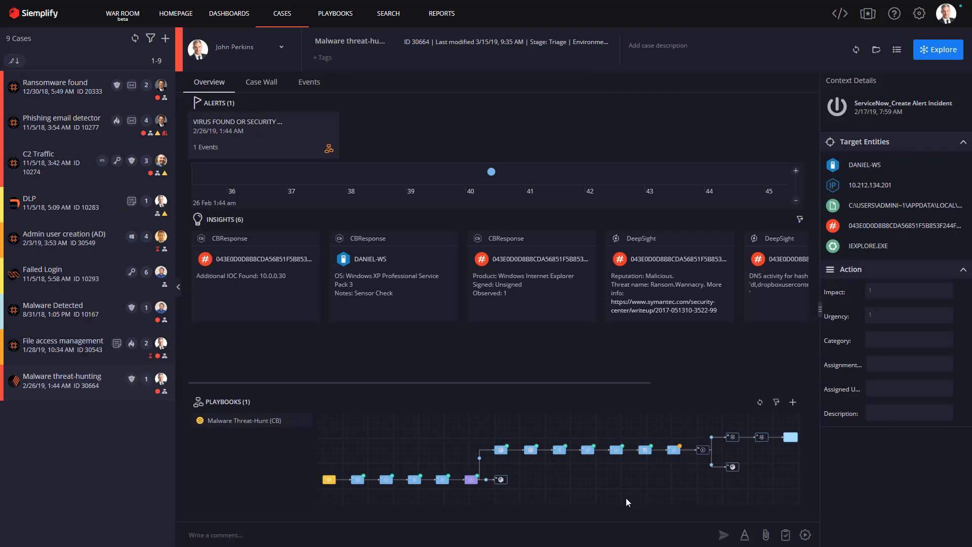